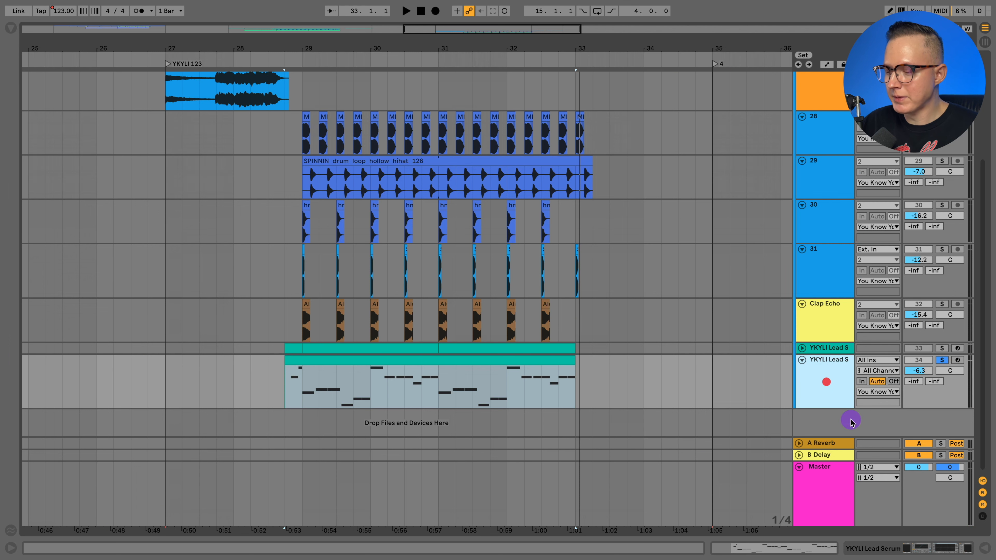
mouse_move(869, 492)
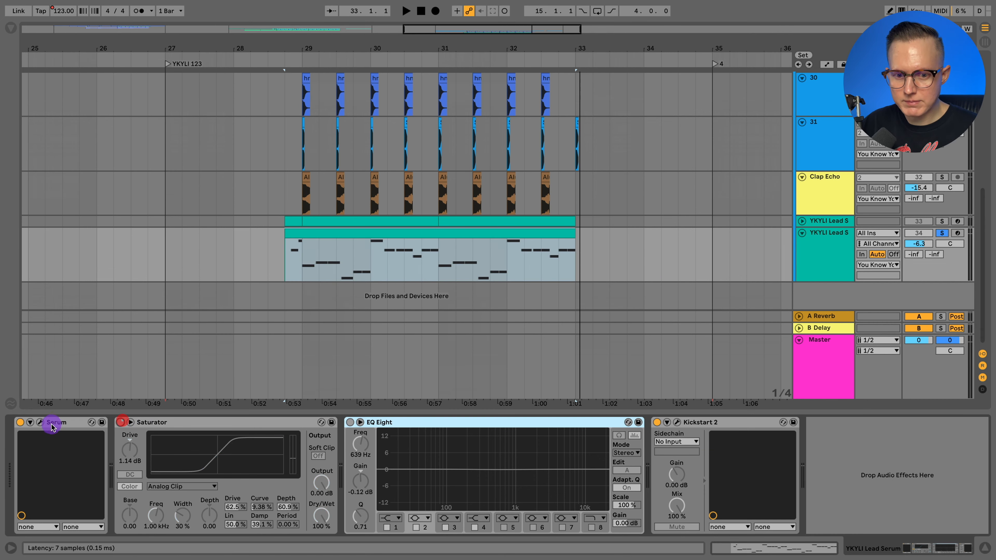
Drop the sub oscillator two octaves and oscillator A three octaves, then pick the ICanHasKick wavetable
left_click(56, 423)
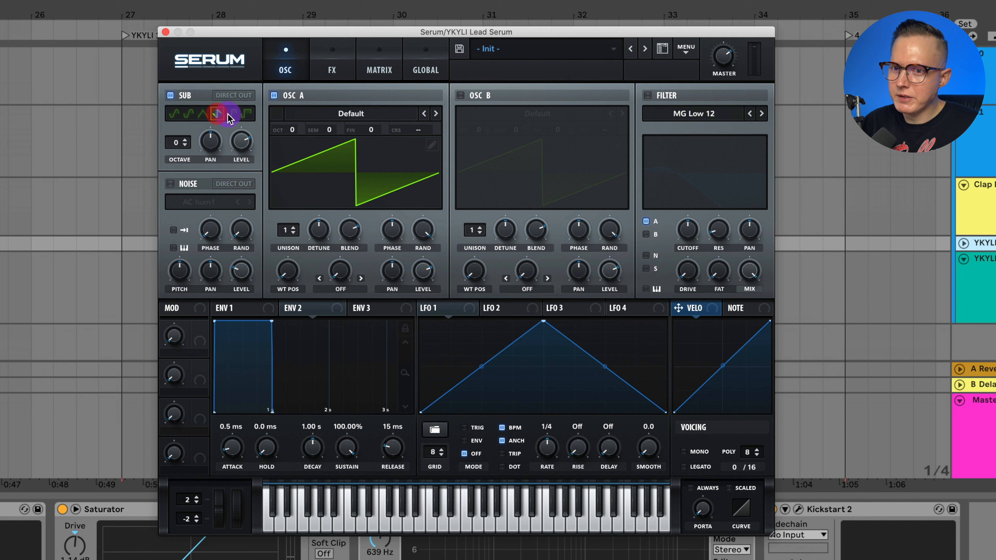
left_click_drag(173, 141, 173, 168)
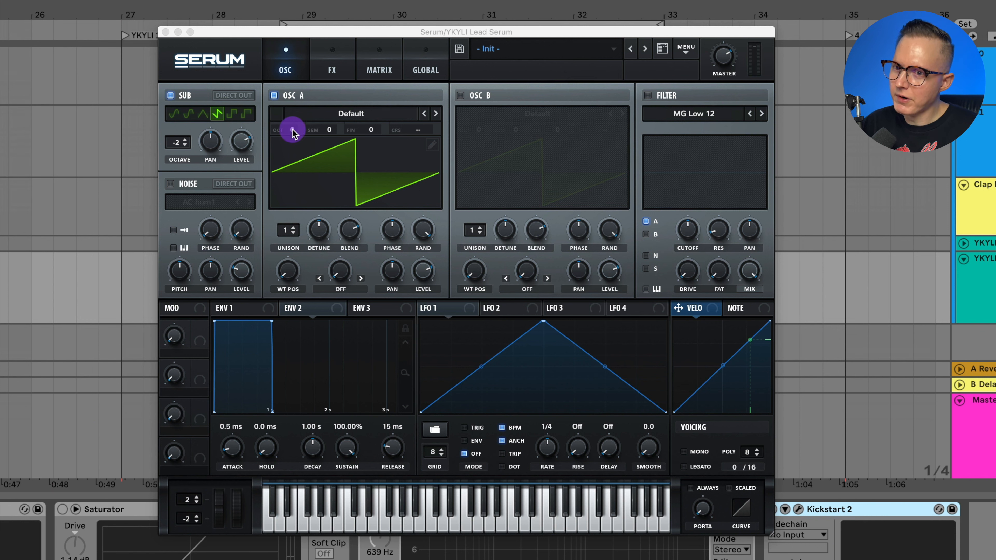
left_click_drag(292, 130, 317, 175)
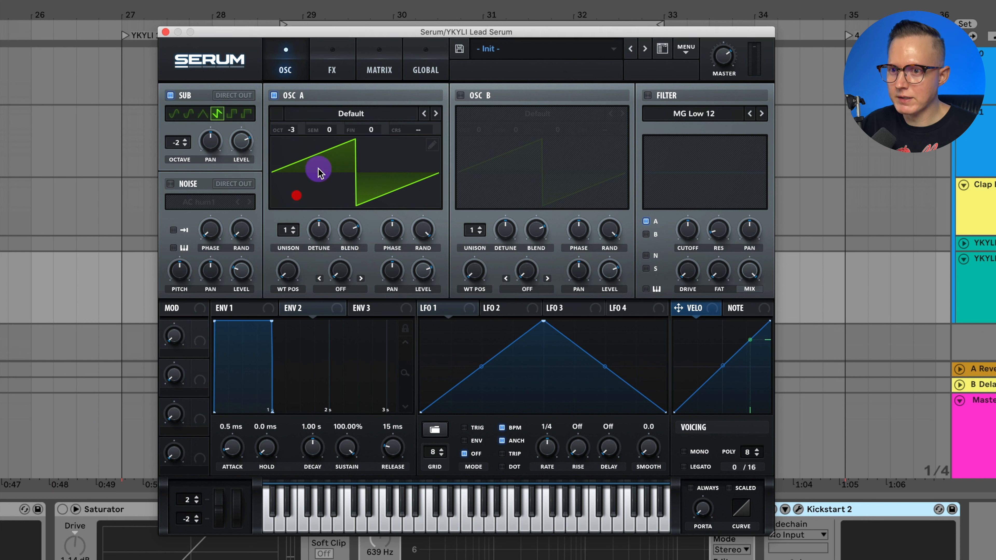
left_click(350, 113)
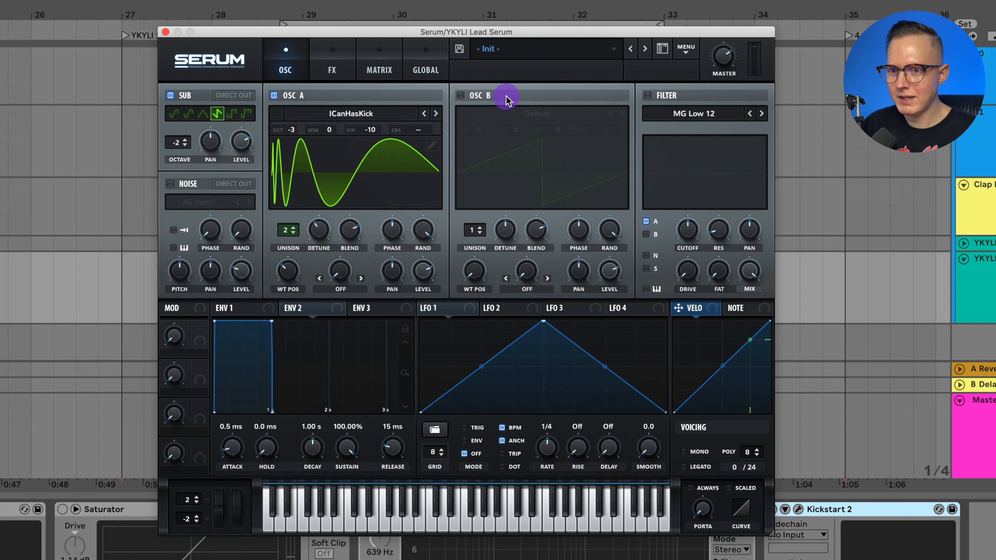
Switch on oscillator B and load the Monster 1 [SL] wavetable into it
left_click(461, 96)
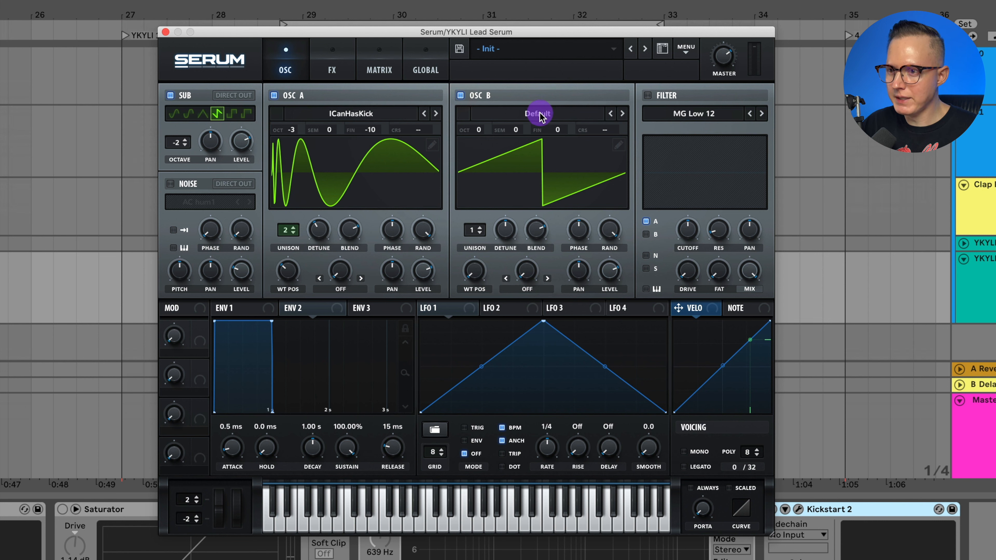
left_click(538, 113)
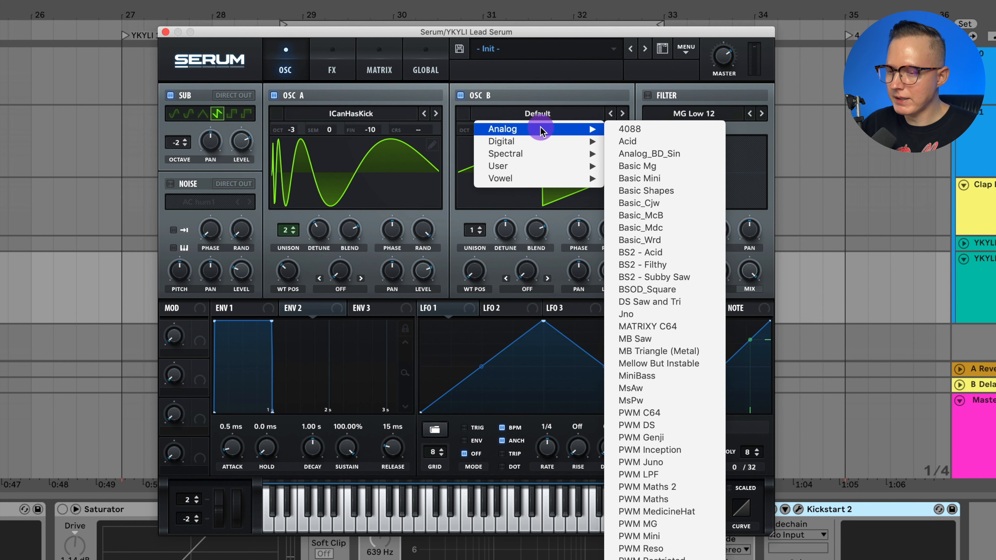
mouse_move(506, 153)
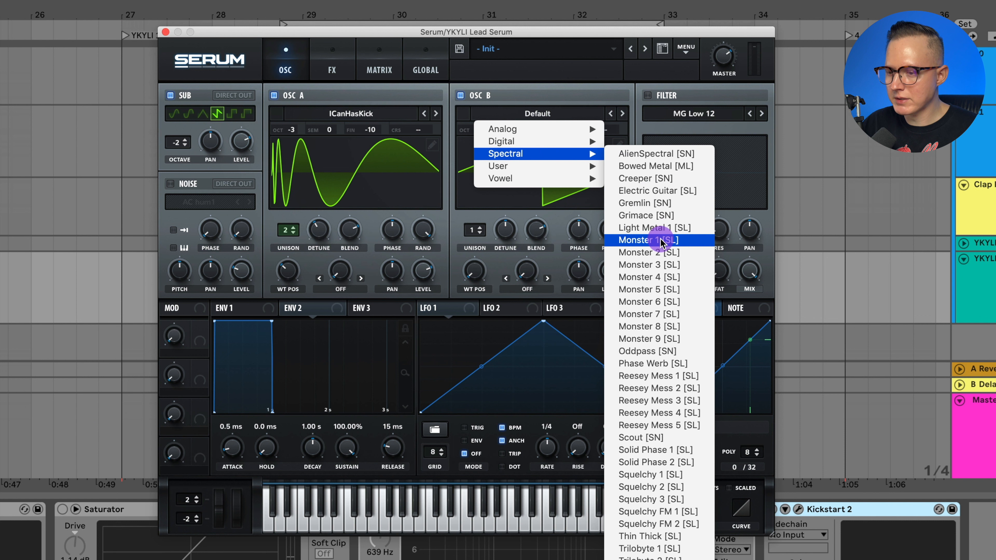
left_click(647, 240)
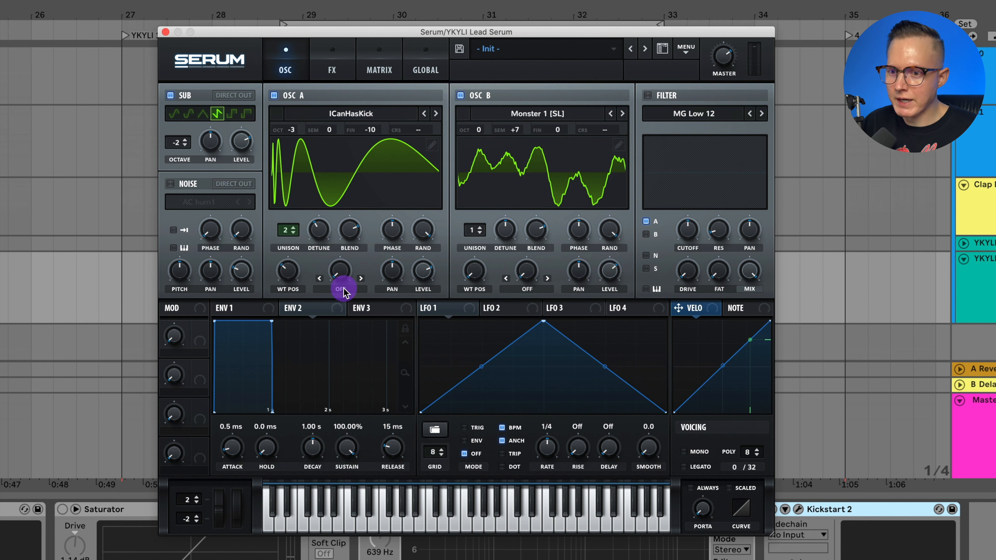
Set oscillator A's warp mode to FM from oscillator B
left_click(341, 289)
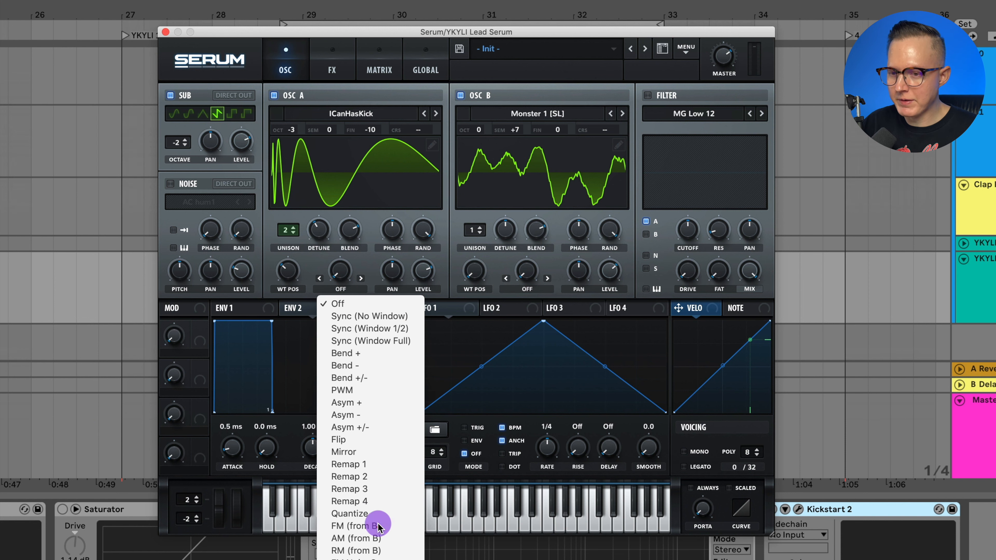
left_click(355, 526)
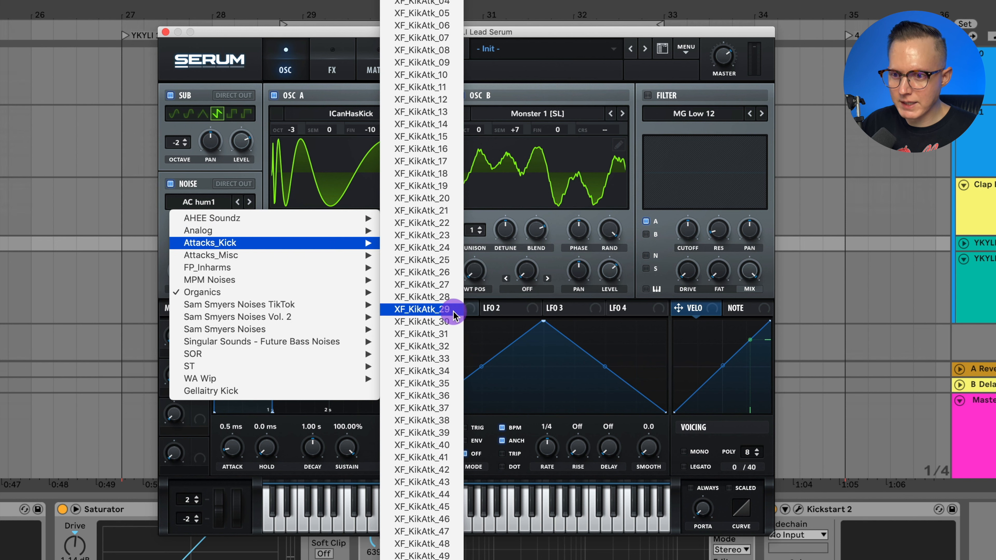
Load the XF_KikAtk_29 kick-attack sample into the noise oscillator
left_click(422, 309)
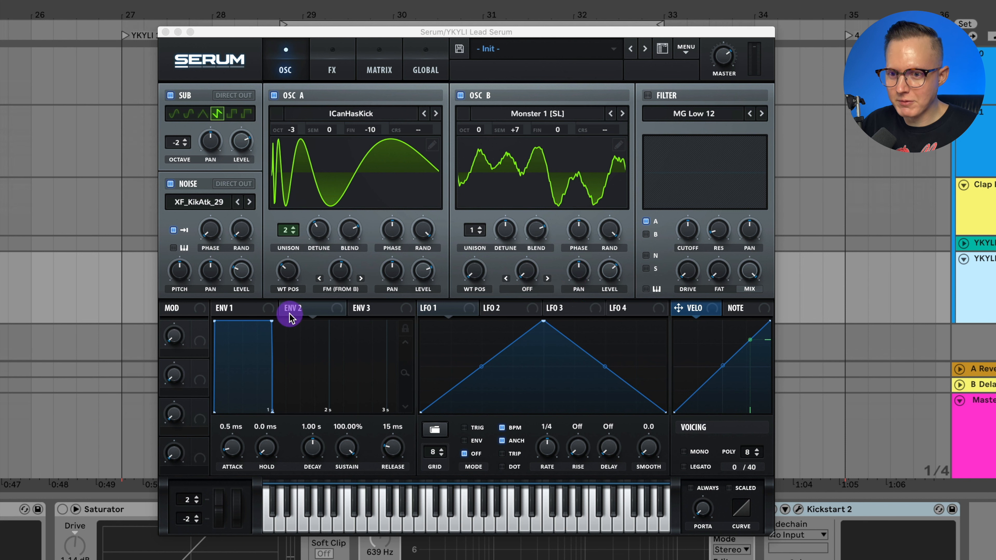
mouse_move(317, 320)
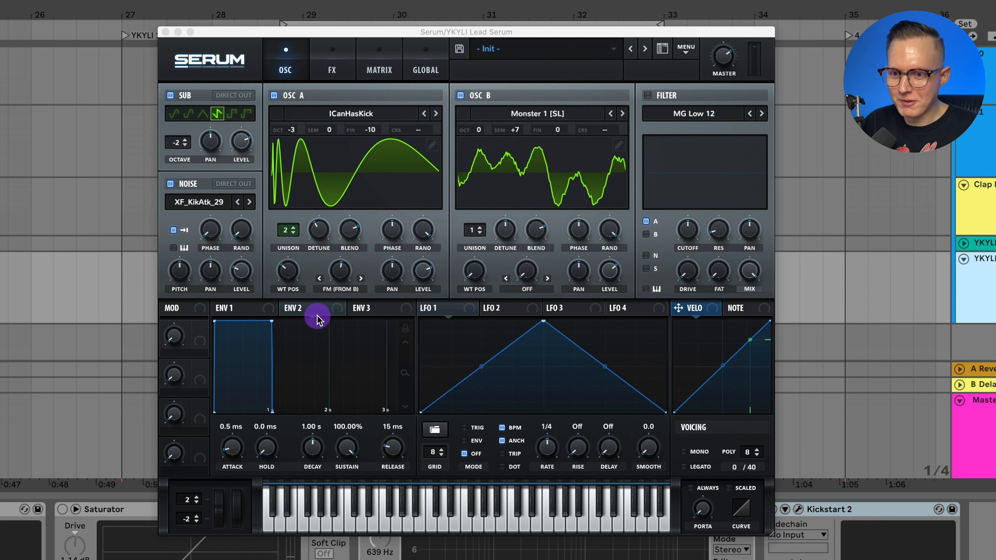
mouse_move(273, 324)
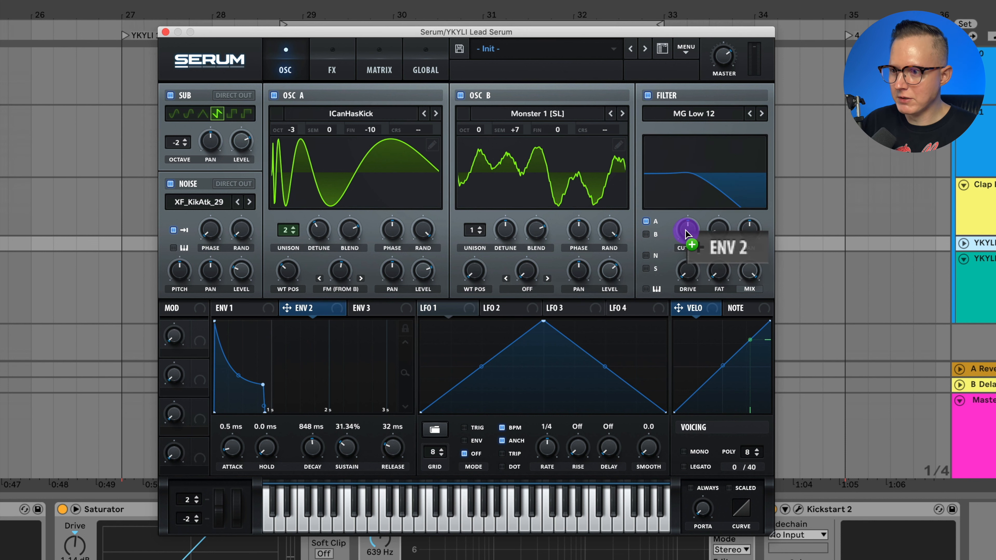
Route envelope 2 to the filter cutoff, set its amount, and add filter drive
left_click_drag(686, 232, 686, 216)
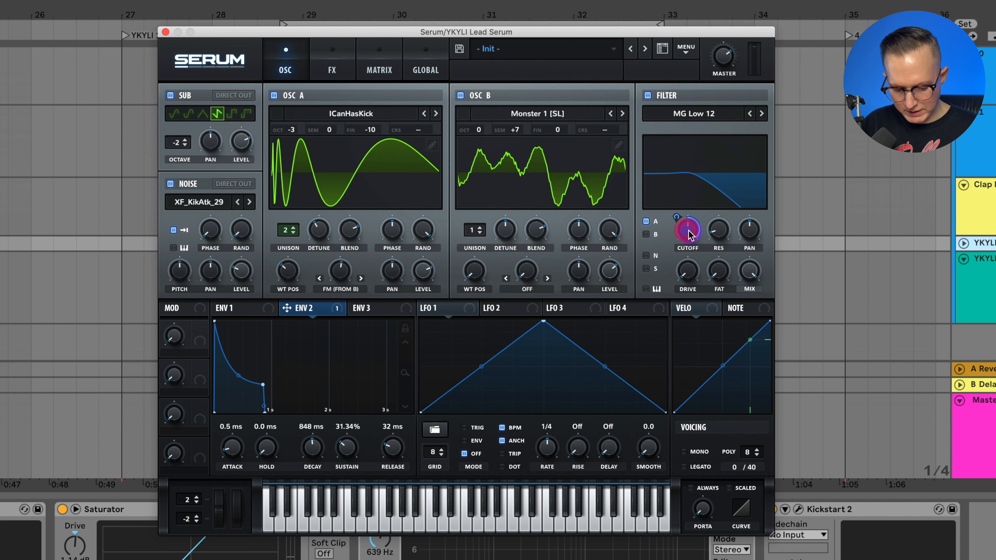
left_click_drag(687, 229, 680, 266)
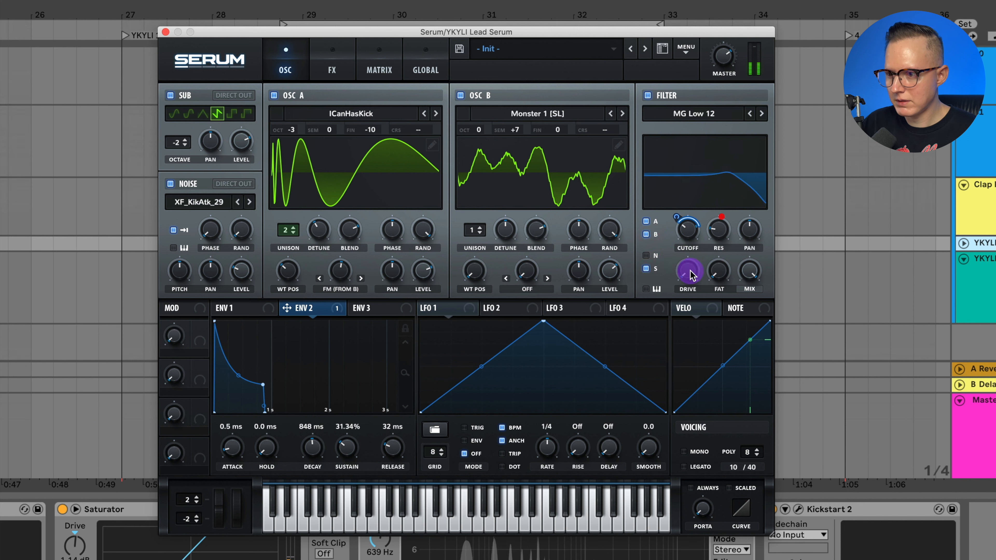
left_click_drag(687, 270, 687, 254)
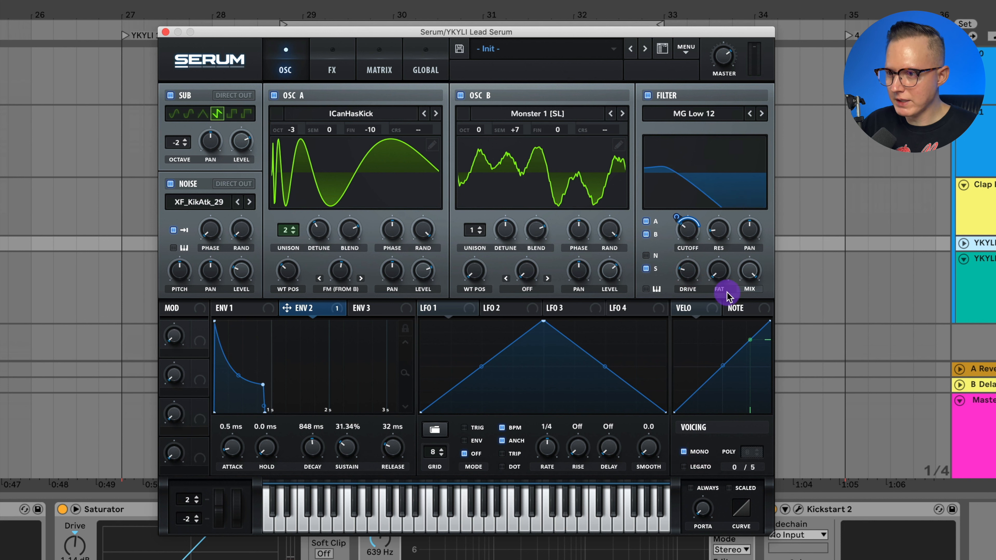
Make the patch mono and have LFO 1 sweep oscillator A's wavetable position with increased depth
left_click(441, 308)
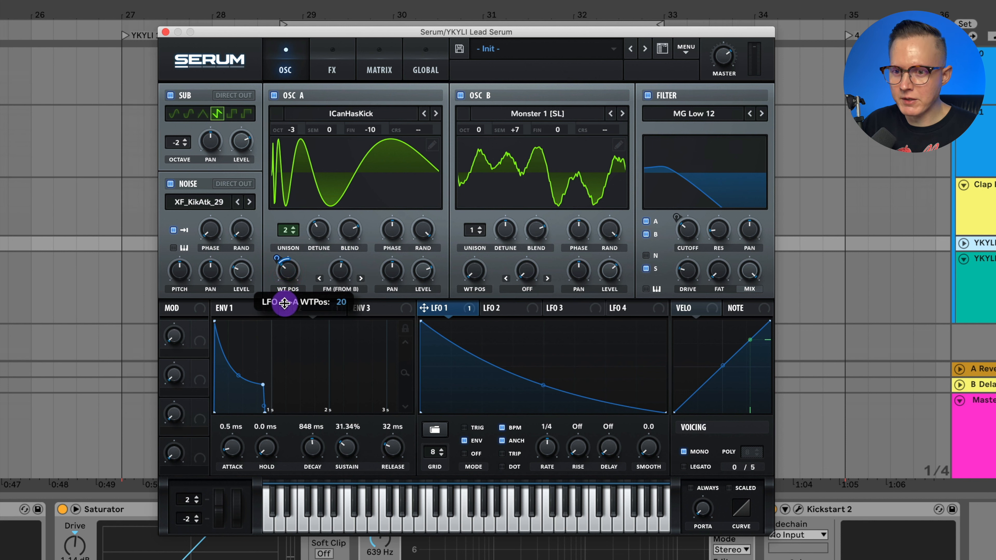
left_click_drag(287, 268, 287, 257)
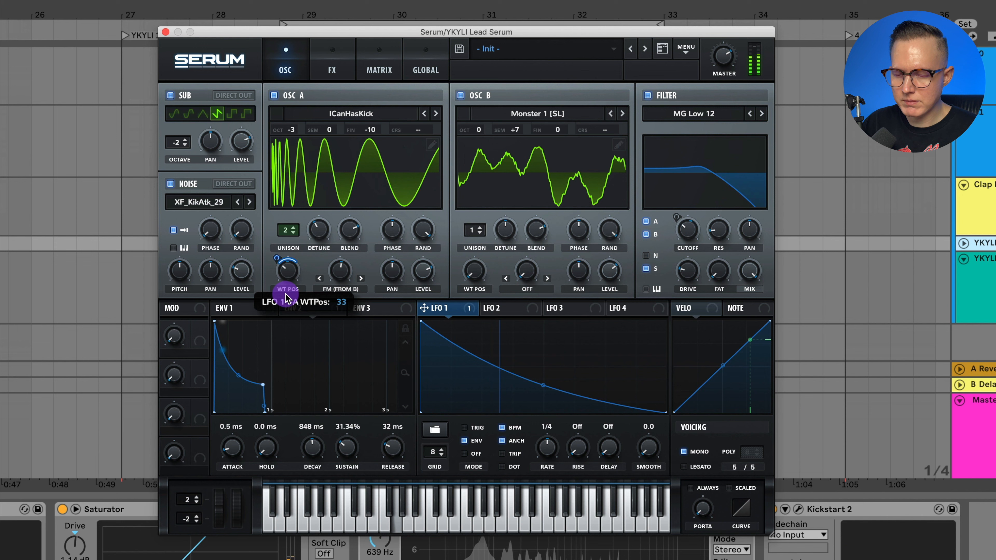
left_click_drag(288, 273, 290, 317)
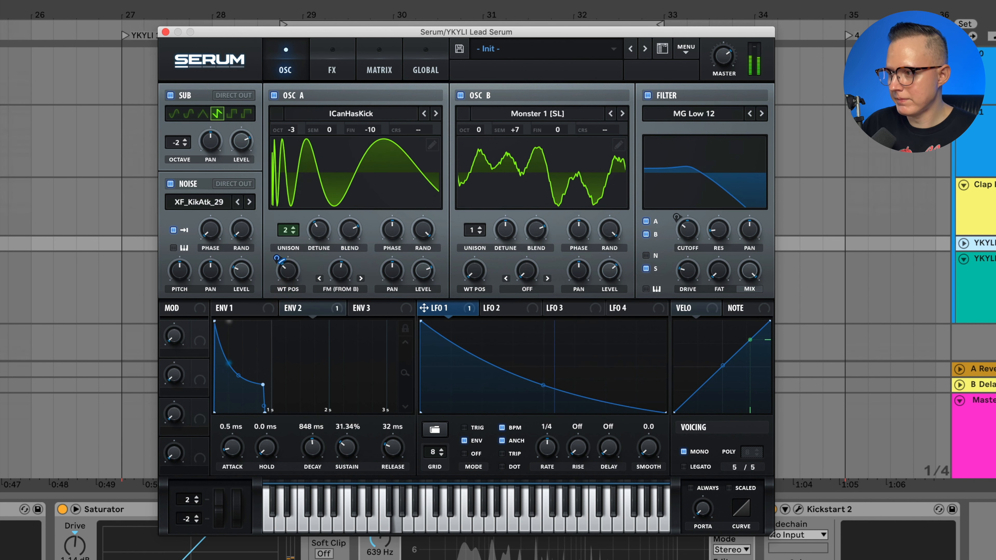
left_click(333, 58)
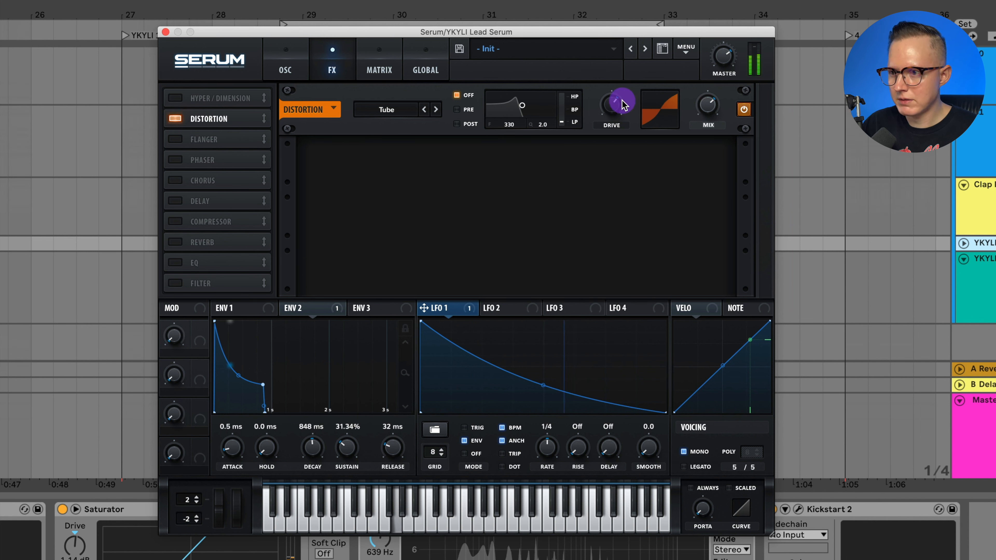
Enable Tube distortion with raised drive, plus Chorus and Hyper/Dimension in the effects rack
left_click(175, 180)
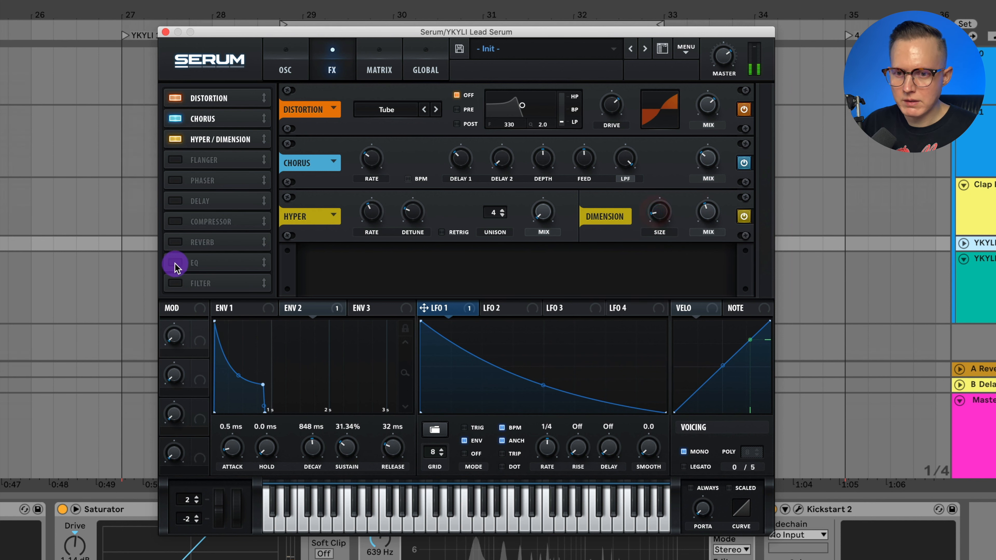
left_click(175, 263)
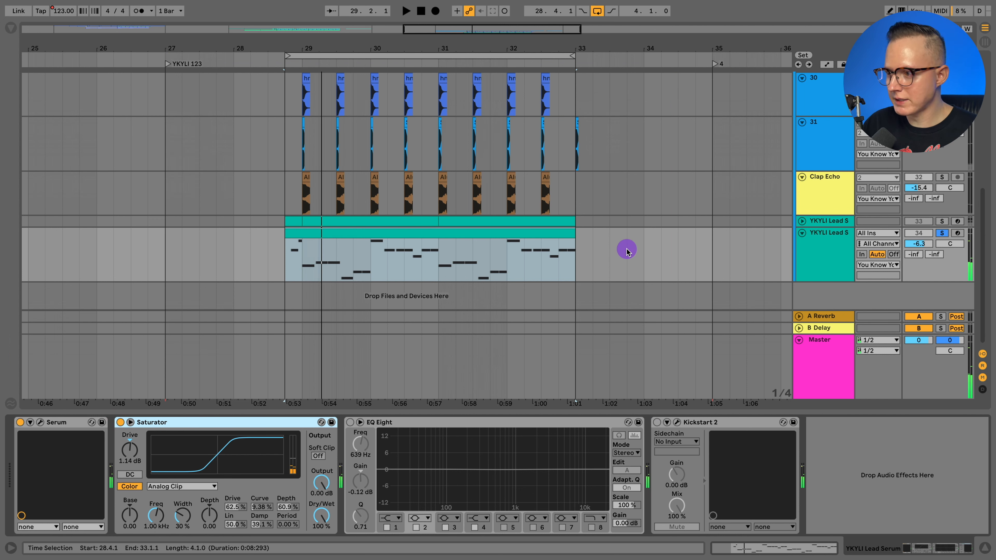
Show Kickstart 2's editor with its quarter-note curve at 59% mix
left_click(407, 10)
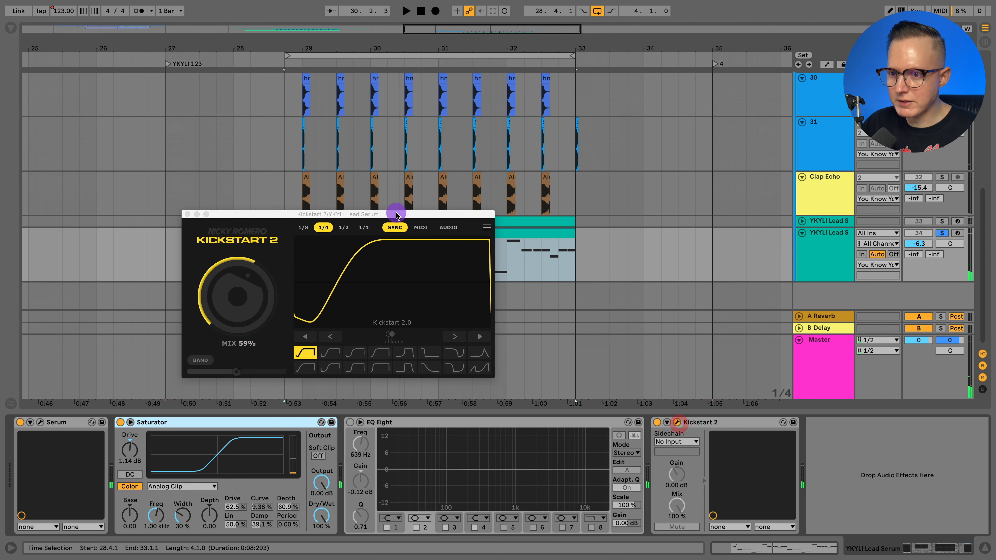
mouse_move(182, 215)
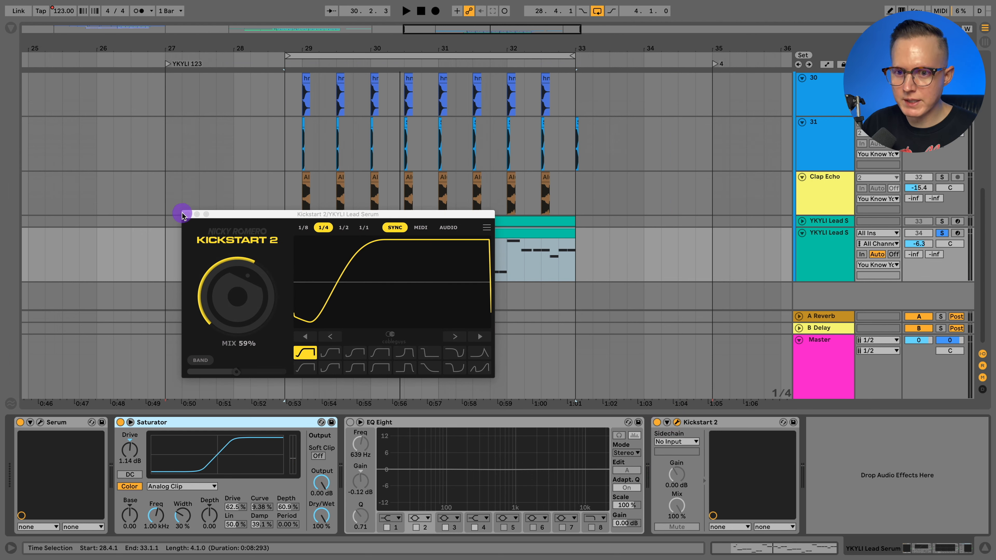